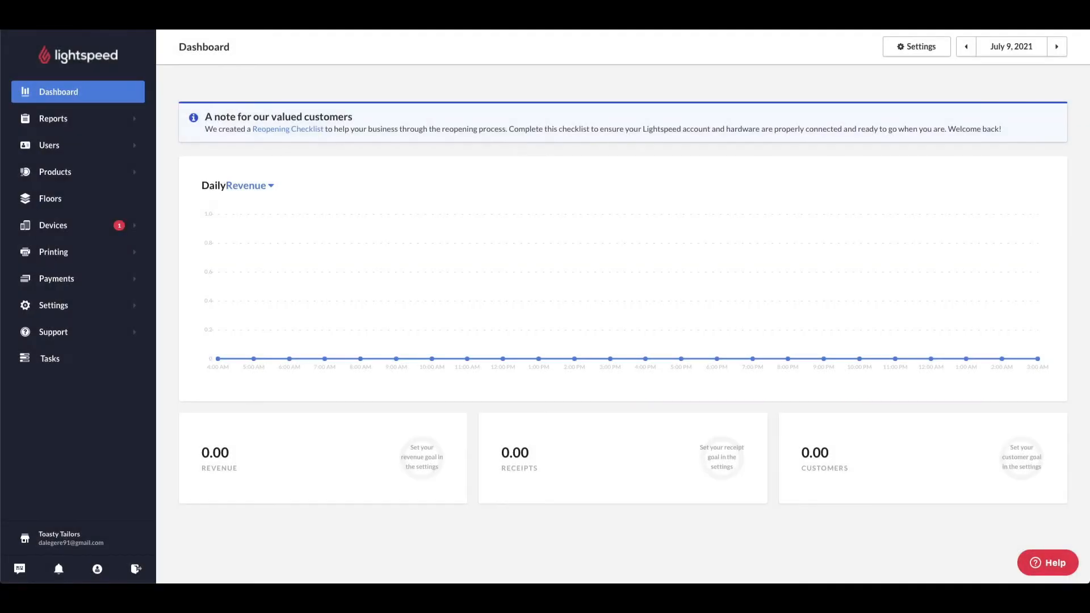
mouse_move(654, 315)
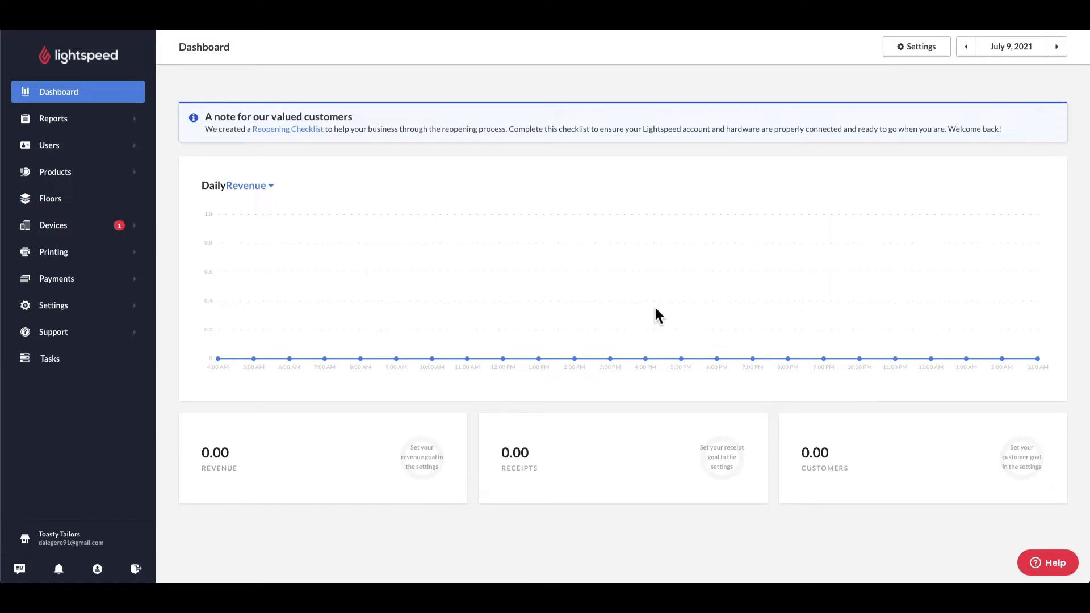
mouse_move(291, 299)
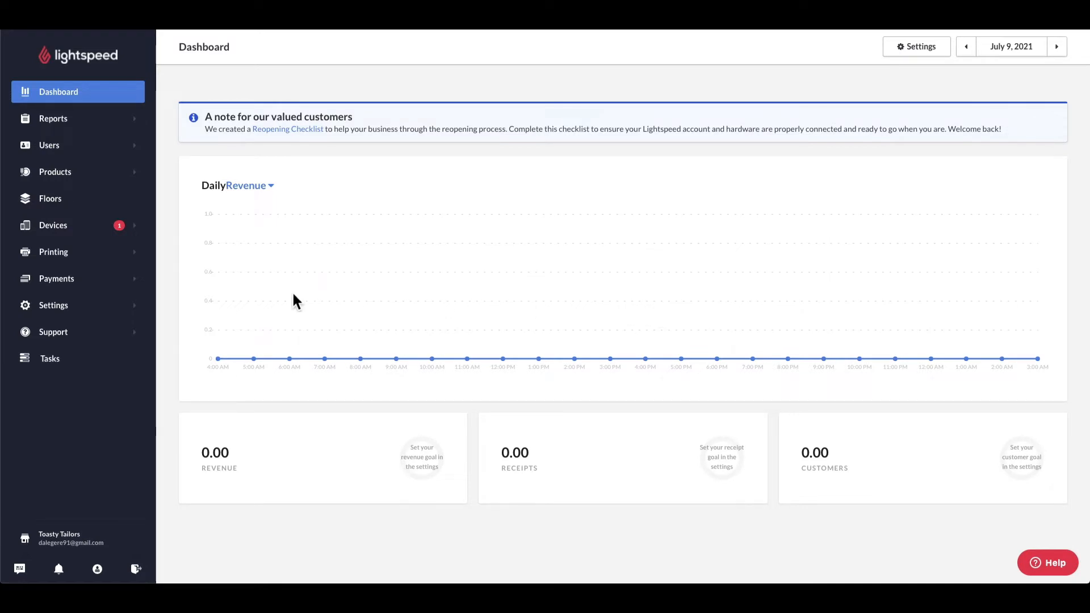
Step: Scroll through Company Settings (info, address, tax, time zone, opening time), then open Report Settings
click(53, 306)
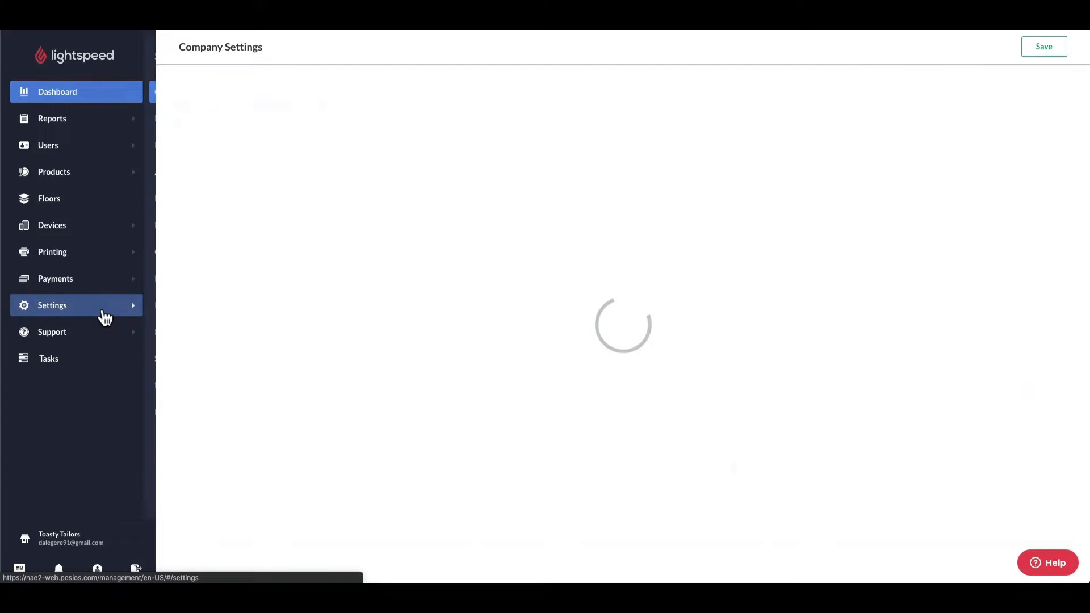
click(53, 306)
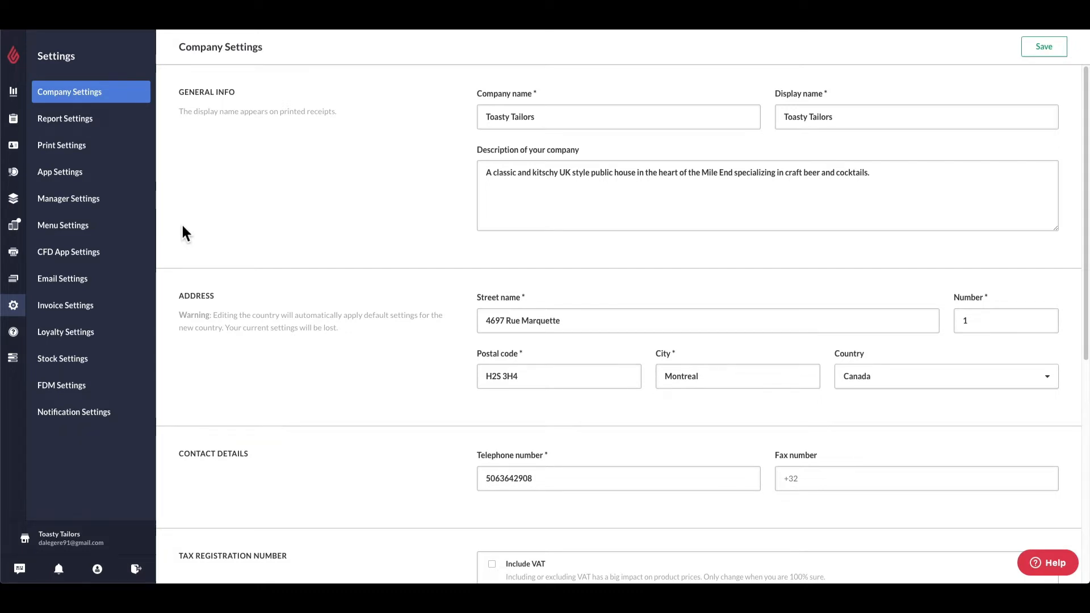
mouse_move(129, 106)
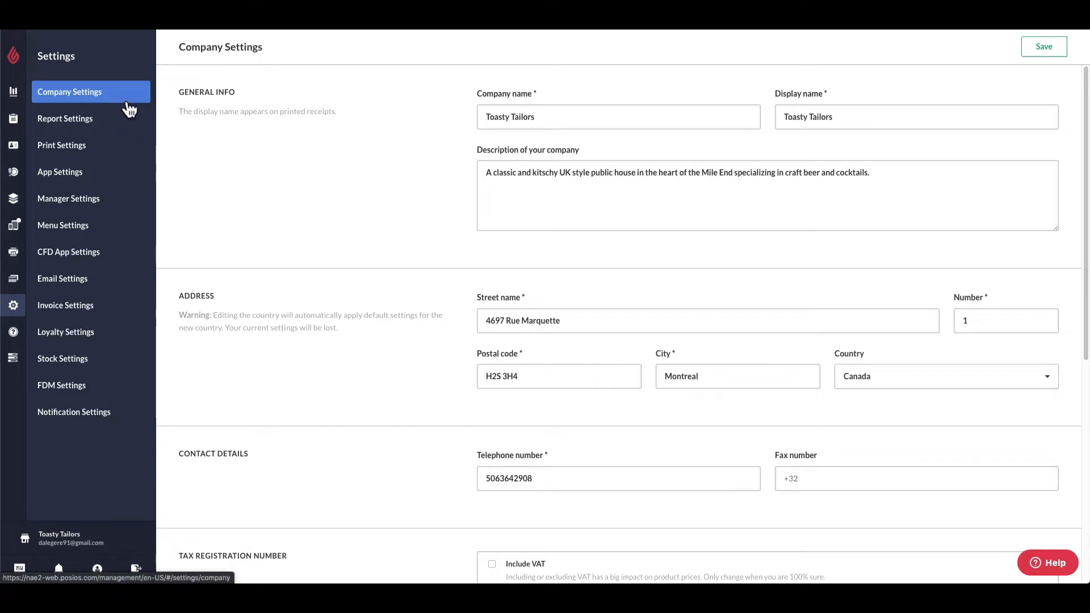
mouse_move(388, 146)
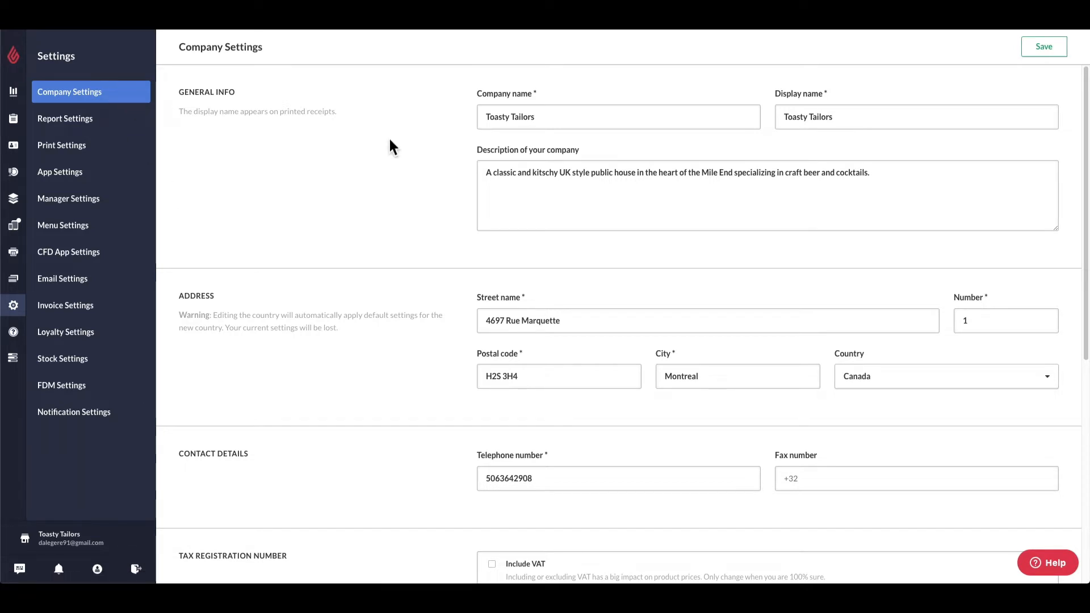
scroll(down, 3)
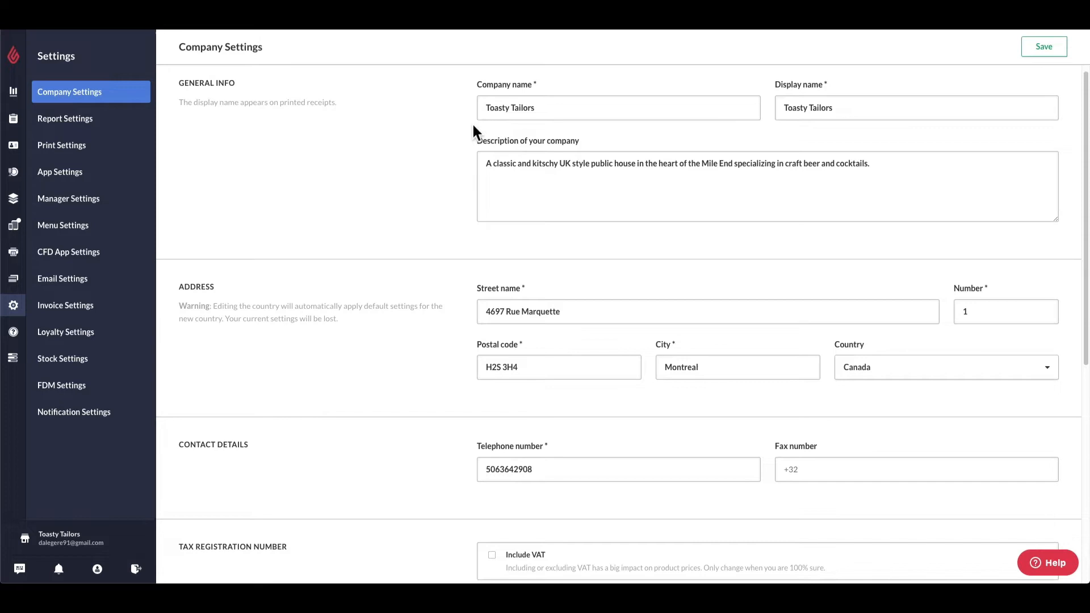
scroll(down, 3)
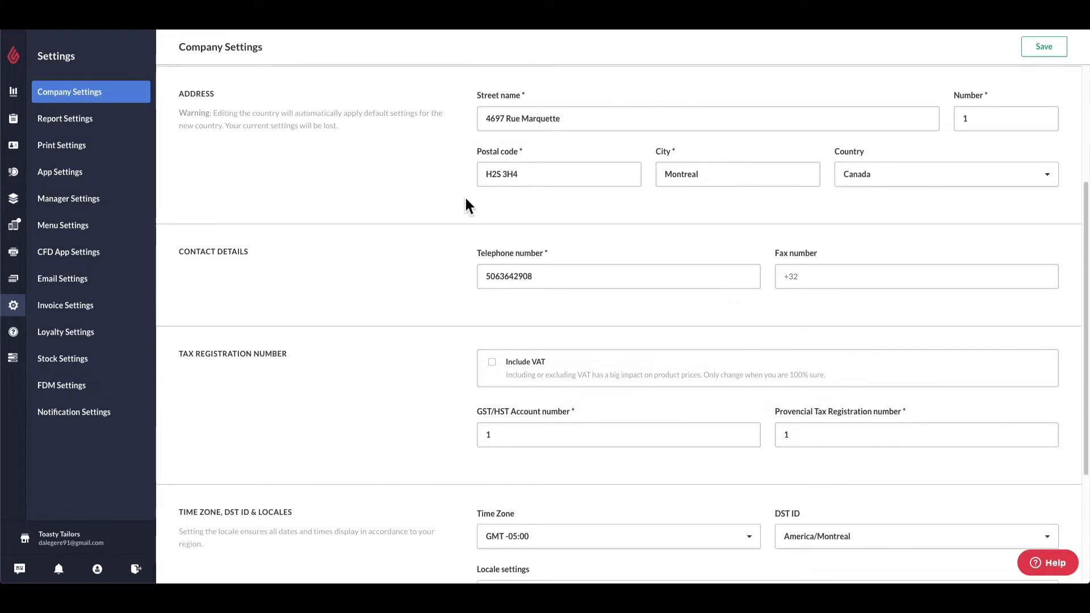
scroll(down, 3)
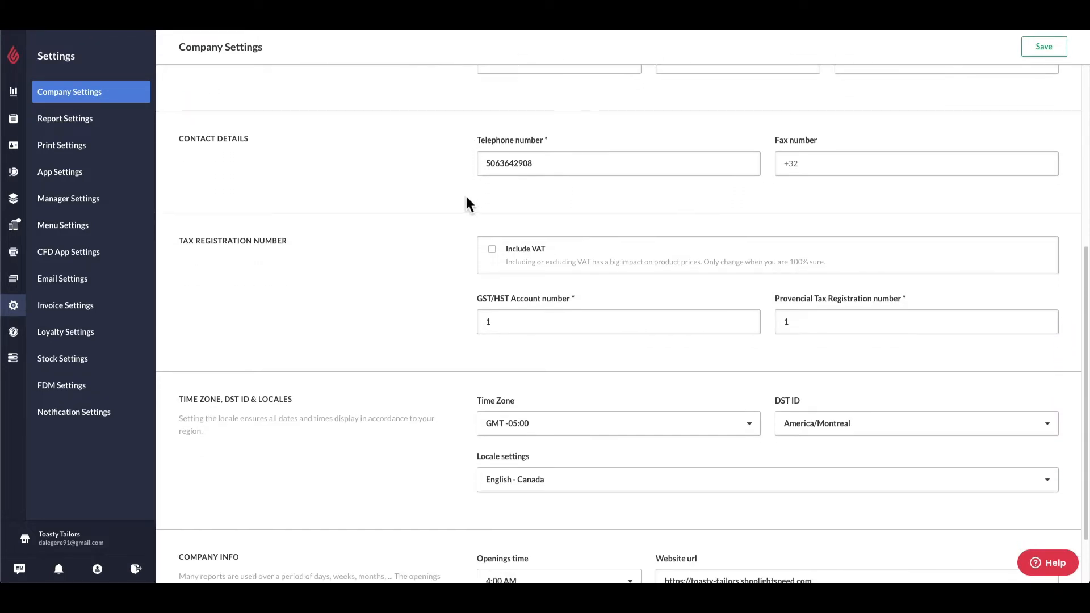
scroll(down, 3)
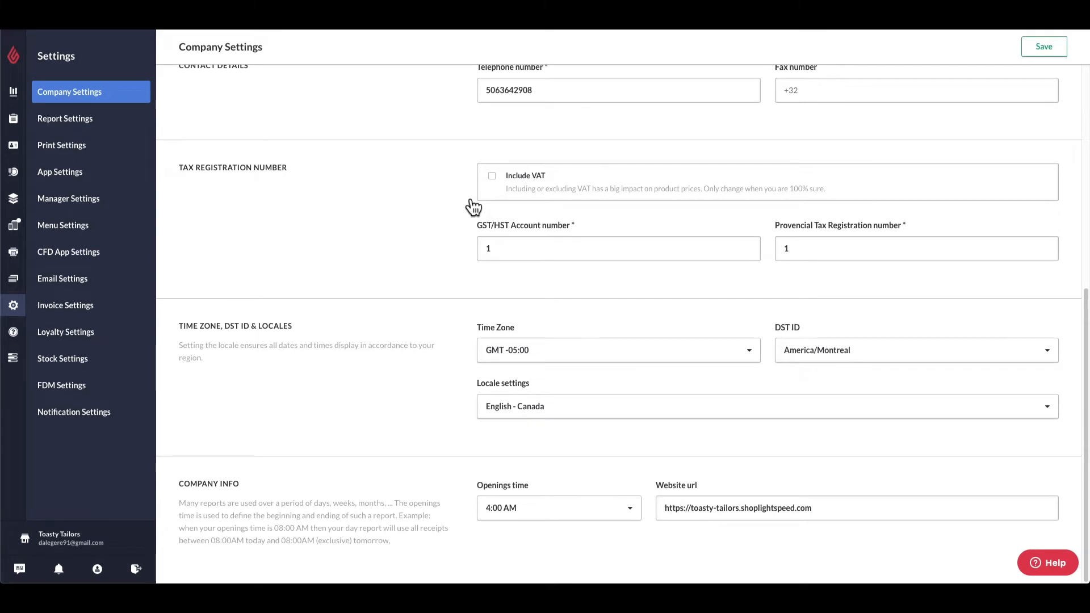
mouse_move(522, 544)
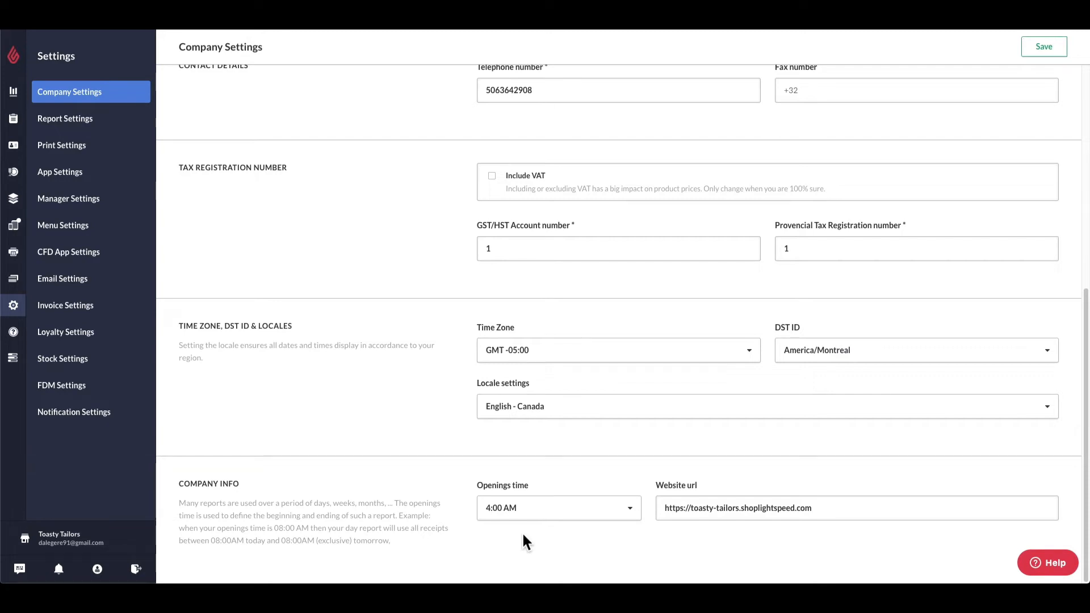
mouse_move(232, 260)
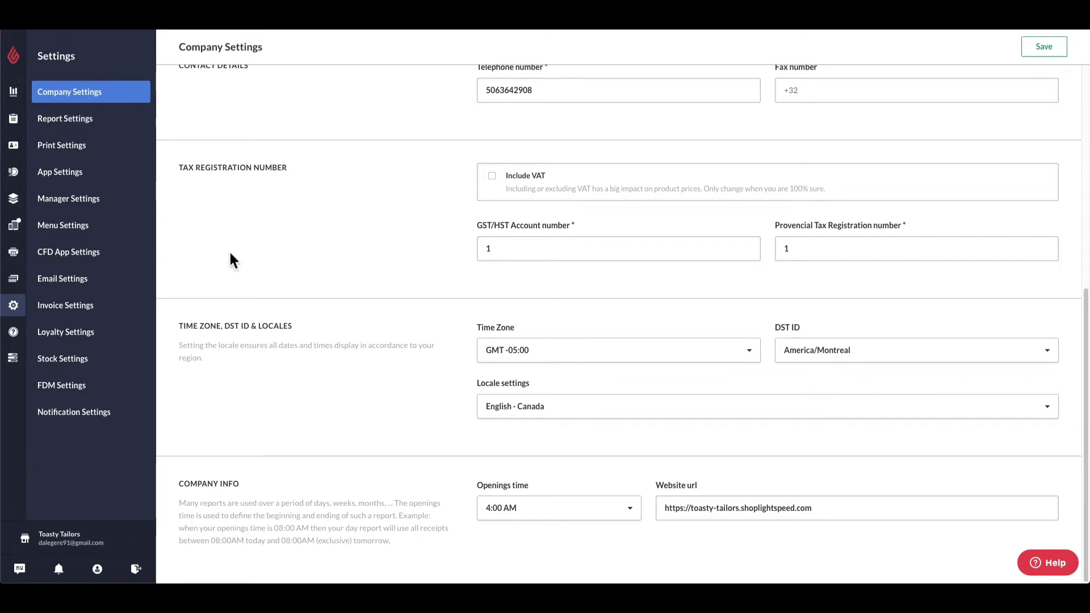
click(65, 119)
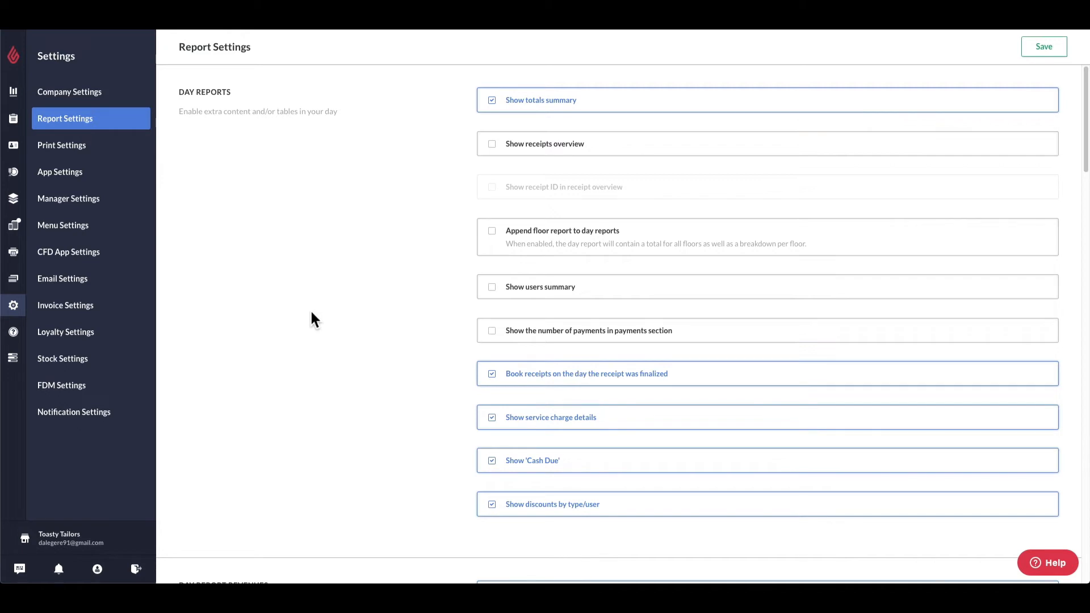
Step: Tick 'Show floor revenues' for day reports and save the Report Settings
scroll(down, 3)
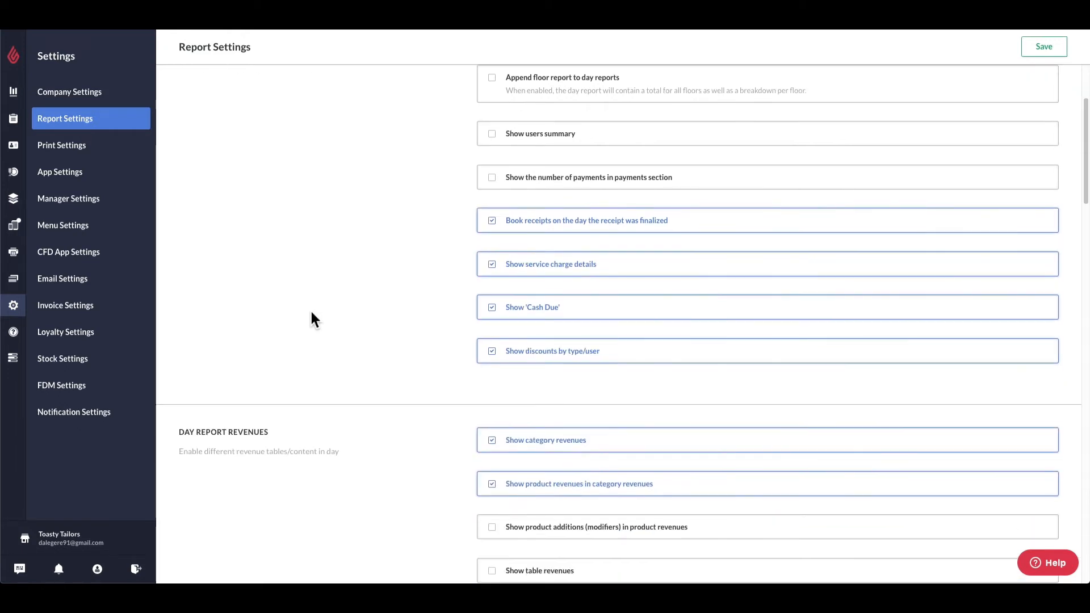
scroll(down, 3)
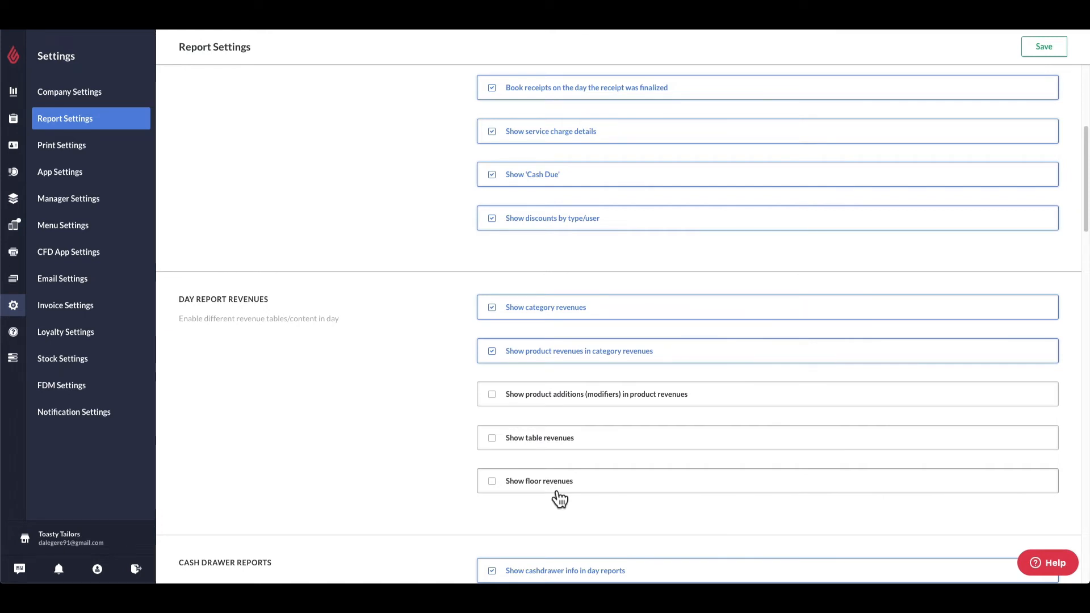
click(492, 481)
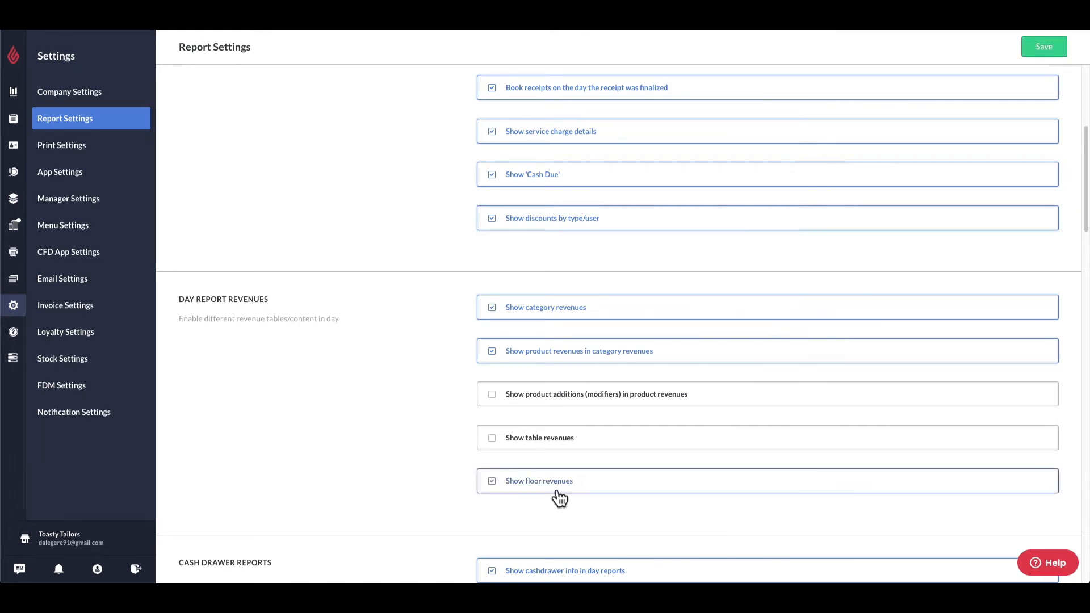
click(1044, 47)
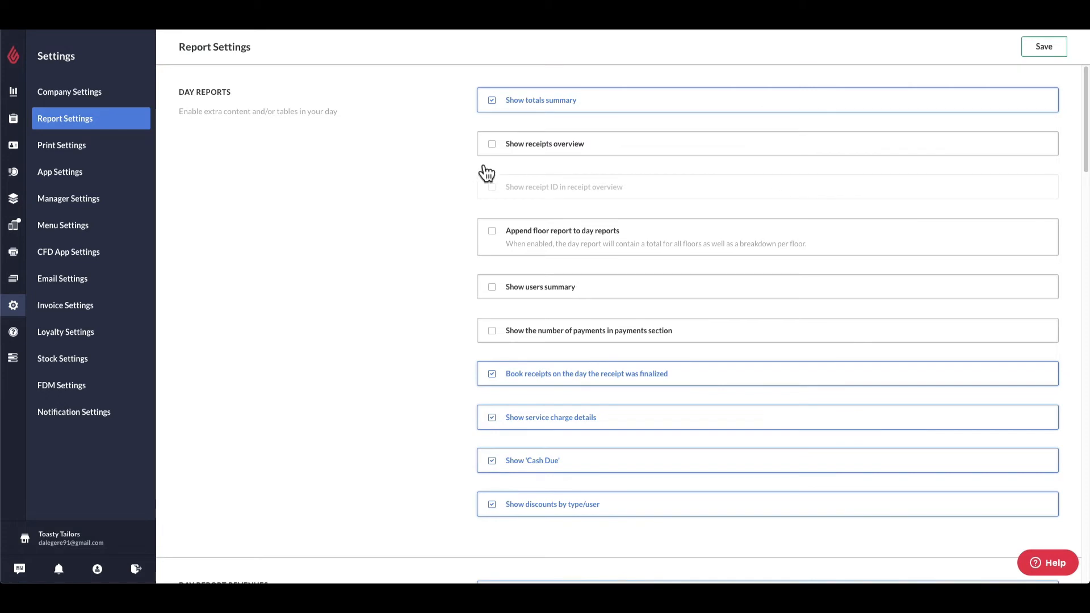
Step: Go to Print Settings showing general printing, warnings and rounding decimals options
click(61, 146)
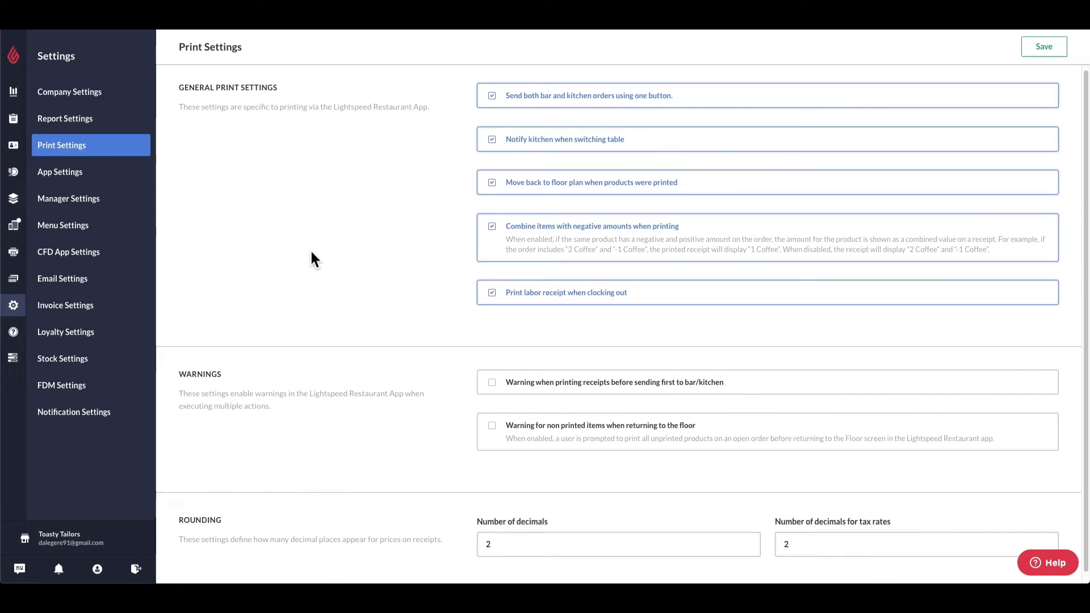
mouse_move(237, 215)
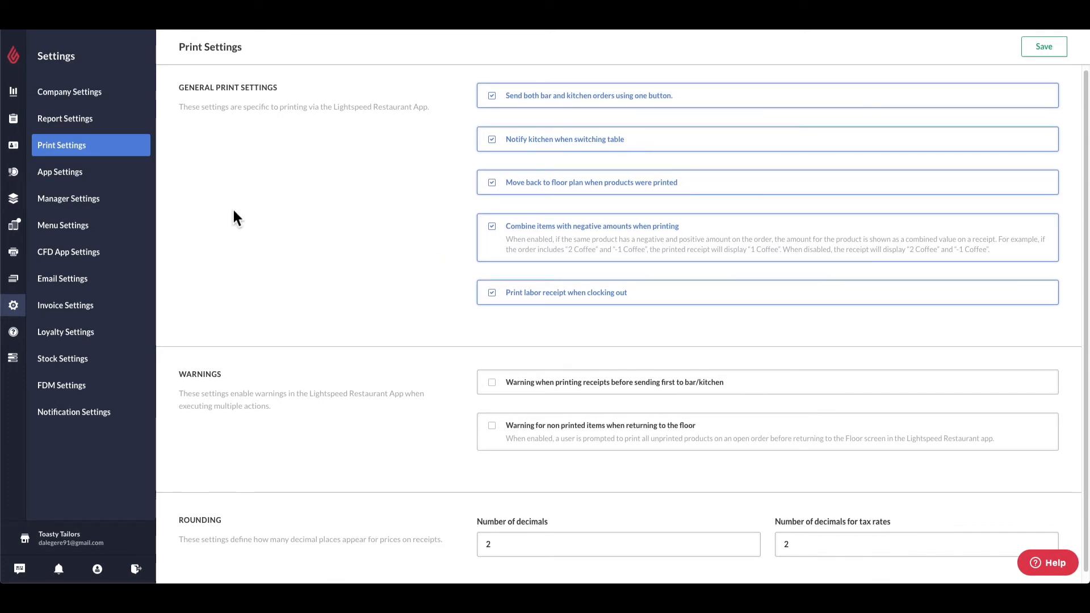
Step: Scroll through App Settings, then open Notification Settings with the day report email form
click(59, 171)
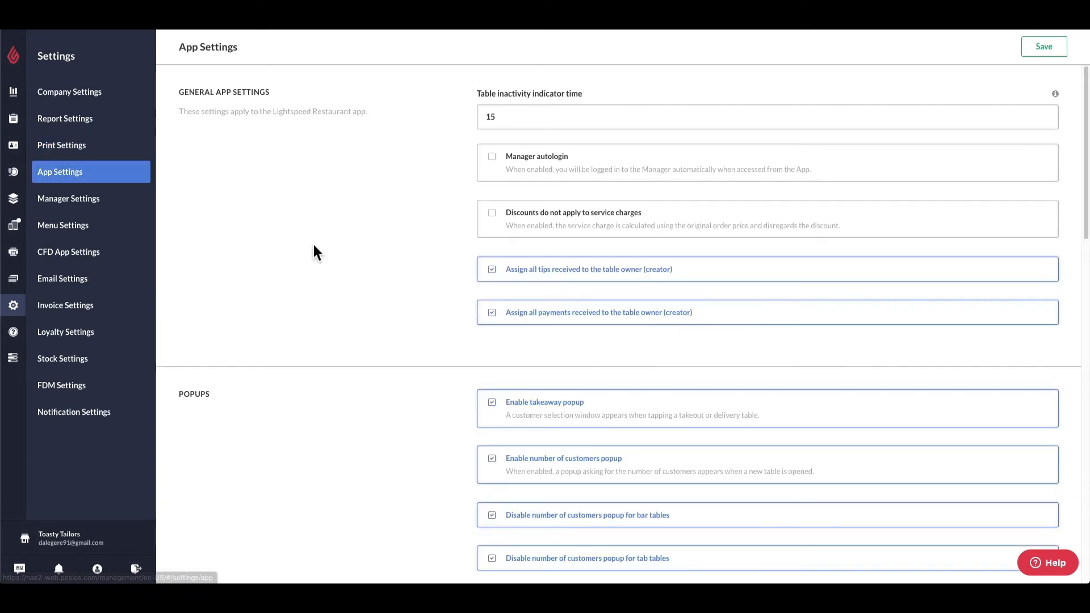
scroll(down, 3)
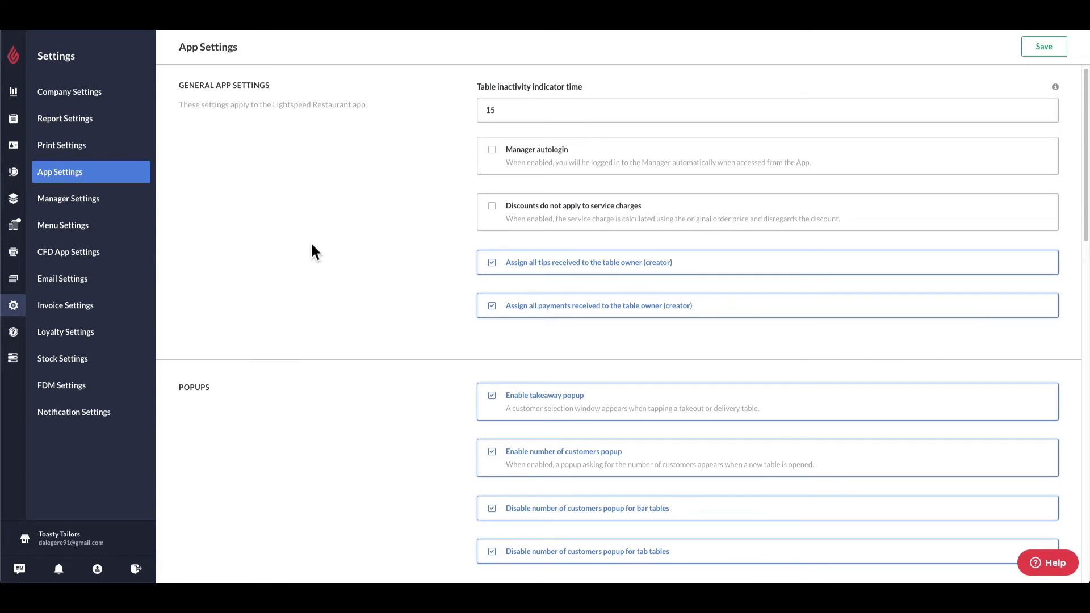
mouse_move(101, 420)
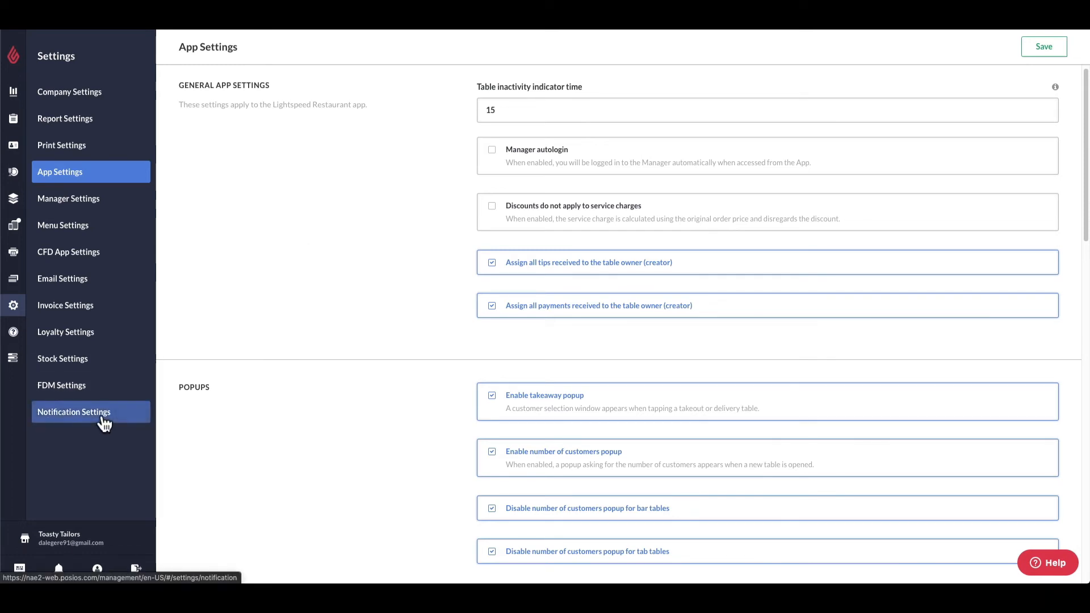
click(73, 412)
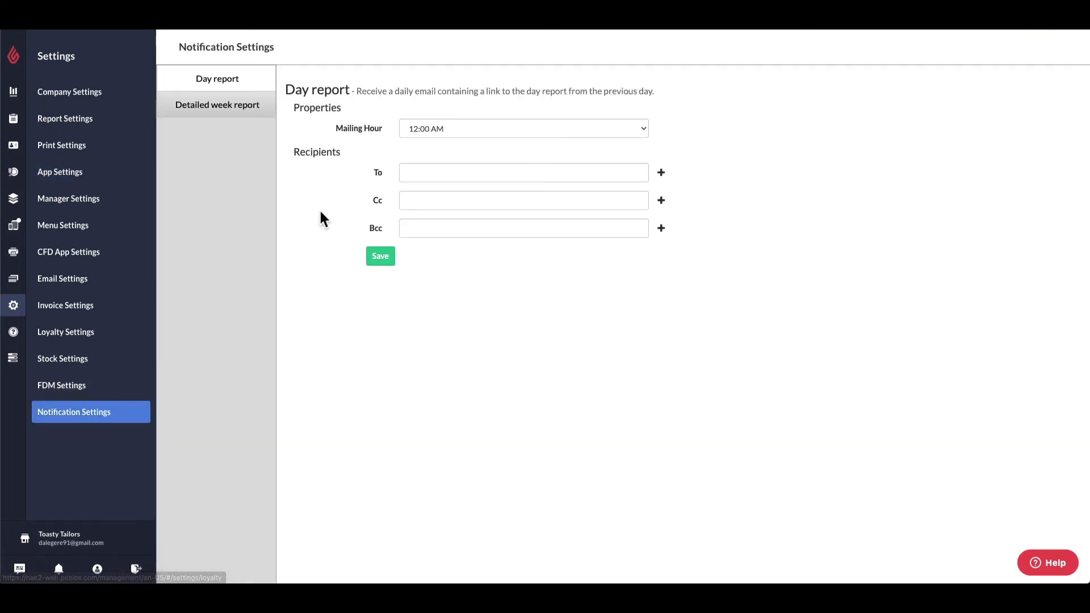